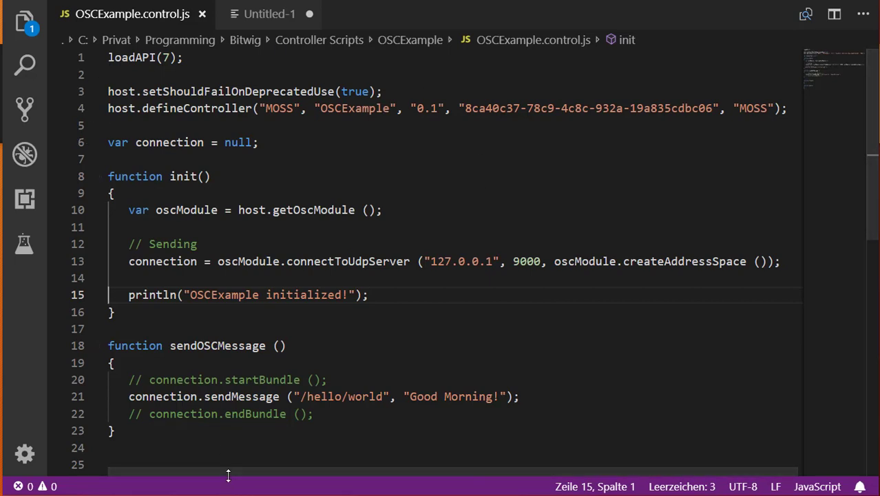
pyautogui.moveTo(204, 456)
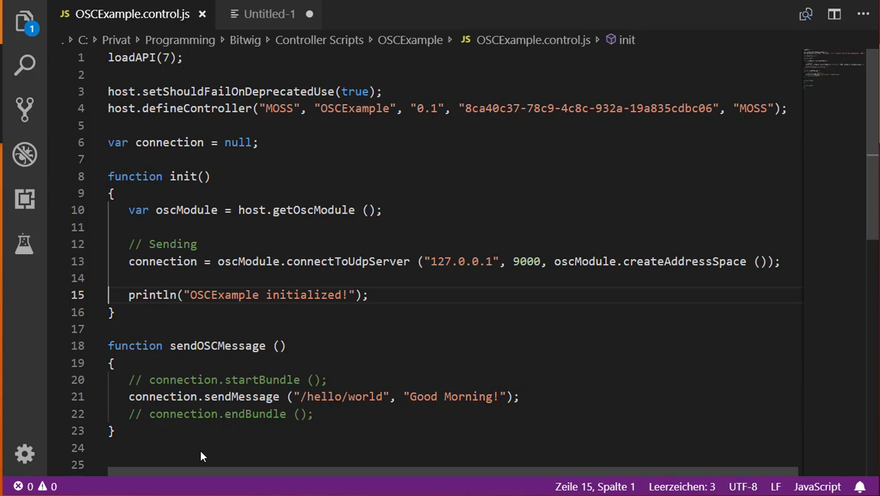
pyautogui.moveTo(444, 387)
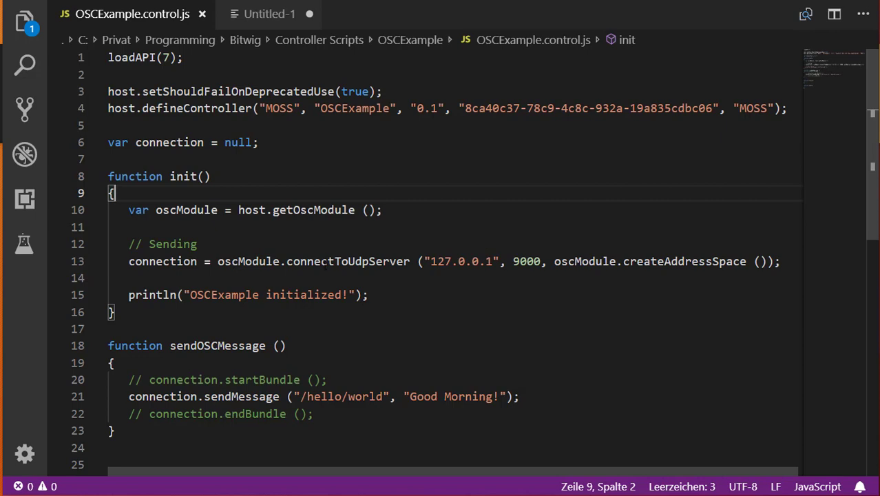
# - Review init()'s connection setup and the sendOSCMessage call with /hello/world and 'Good Morning!'
pyautogui.doubleClick(347, 262)
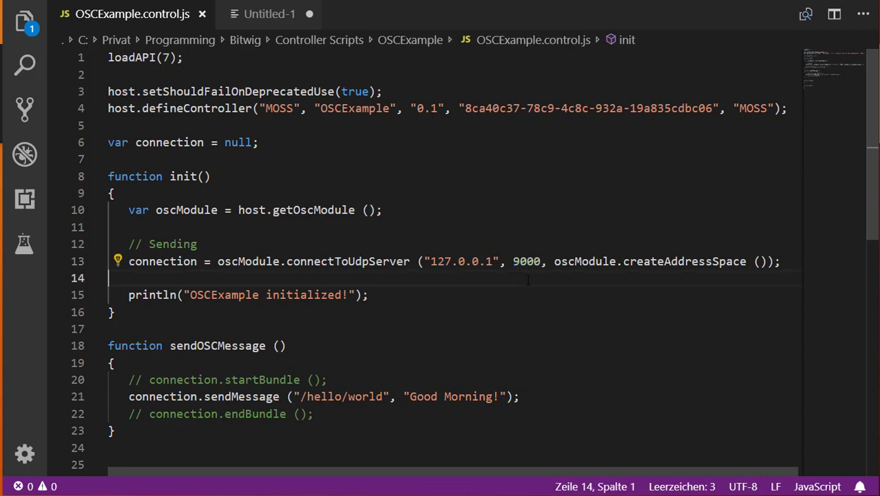
pyautogui.moveTo(554, 262); pyautogui.dragTo(743, 262)
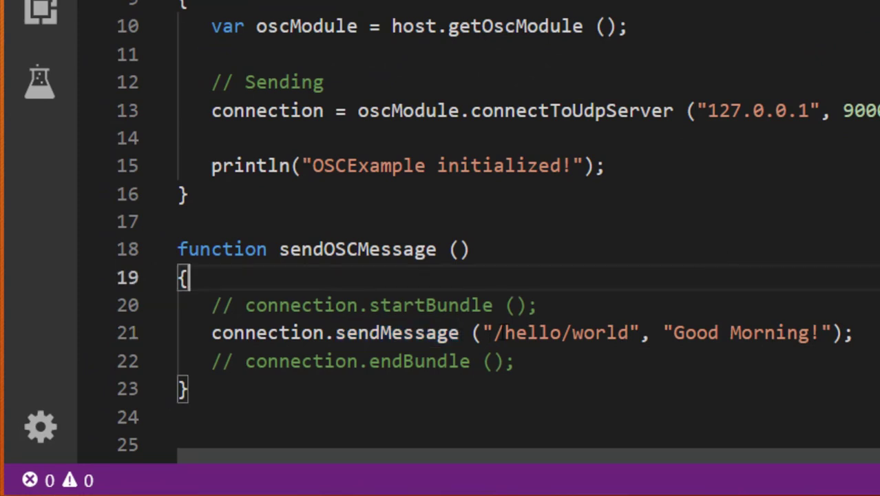
pyautogui.doubleClick(558, 332)
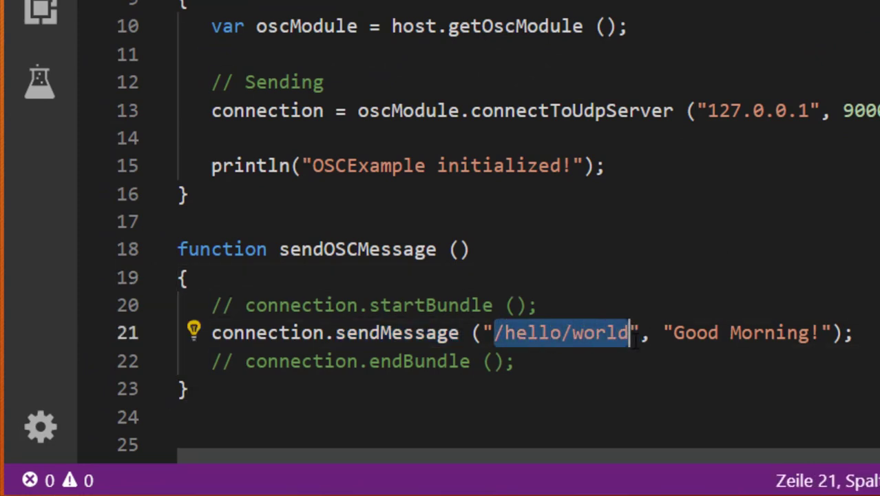
pyautogui.click(675, 332)
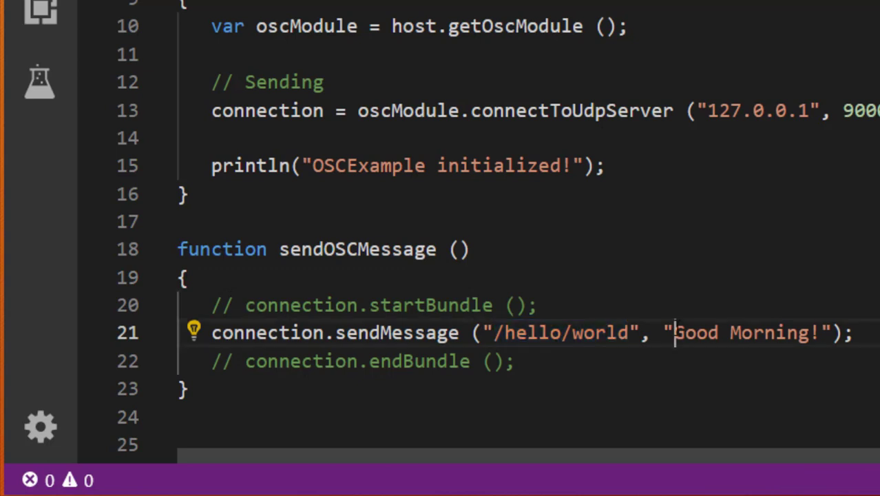
pyautogui.doubleClick(746, 332)
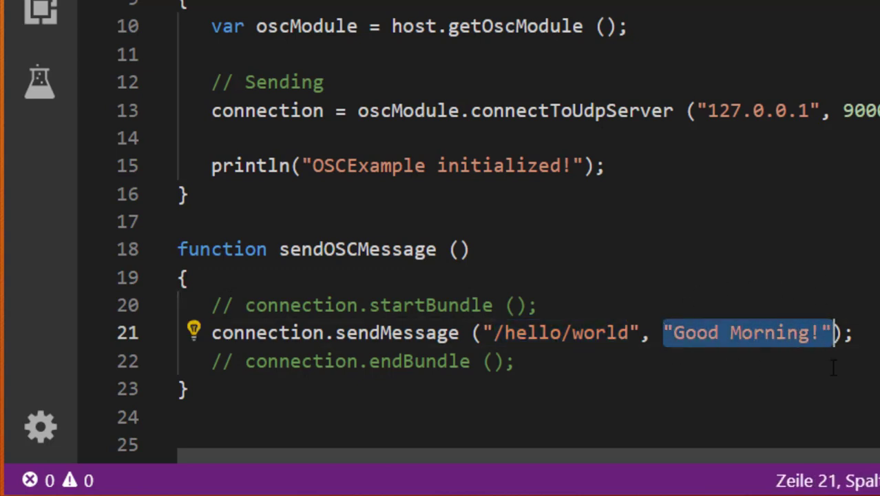
pyautogui.moveTo(388, 361)
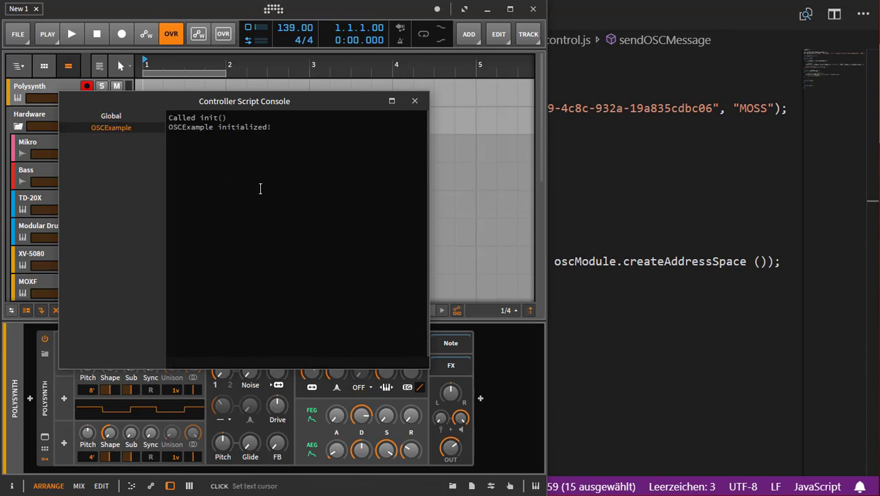
pyautogui.moveTo(317, 230)
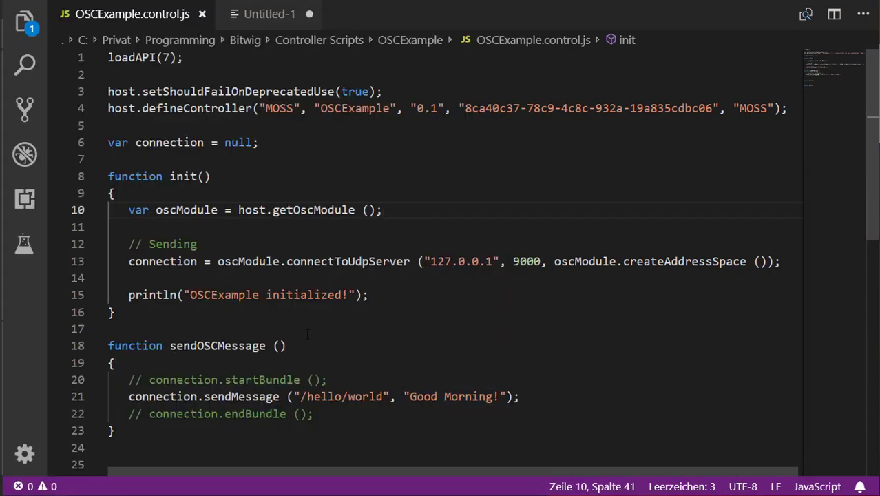
pyautogui.doubleClick(218, 345)
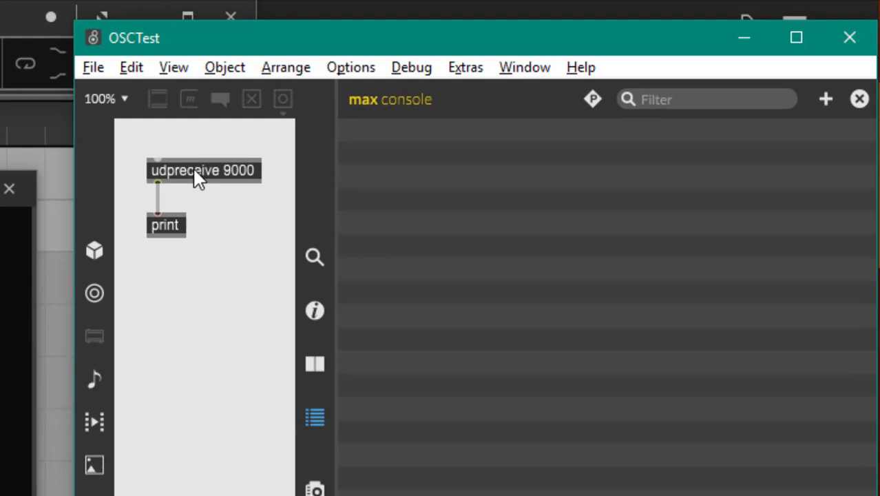
pyautogui.moveTo(165, 182)
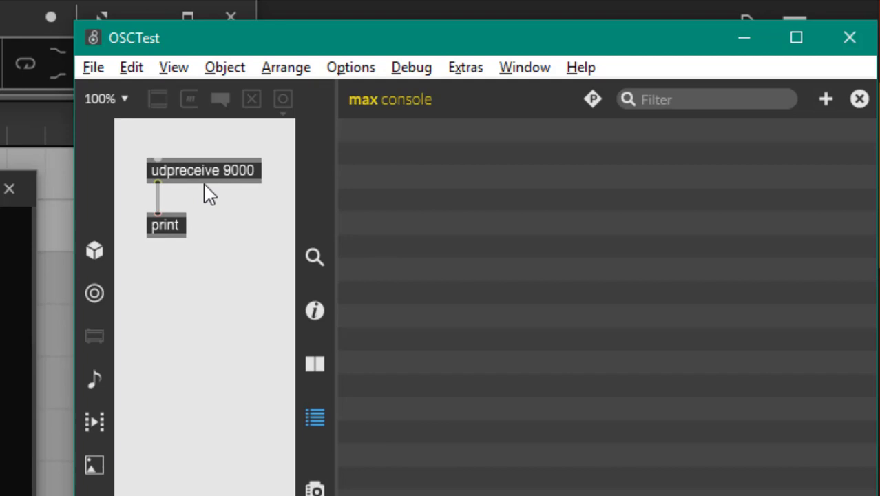
pyautogui.moveTo(219, 179)
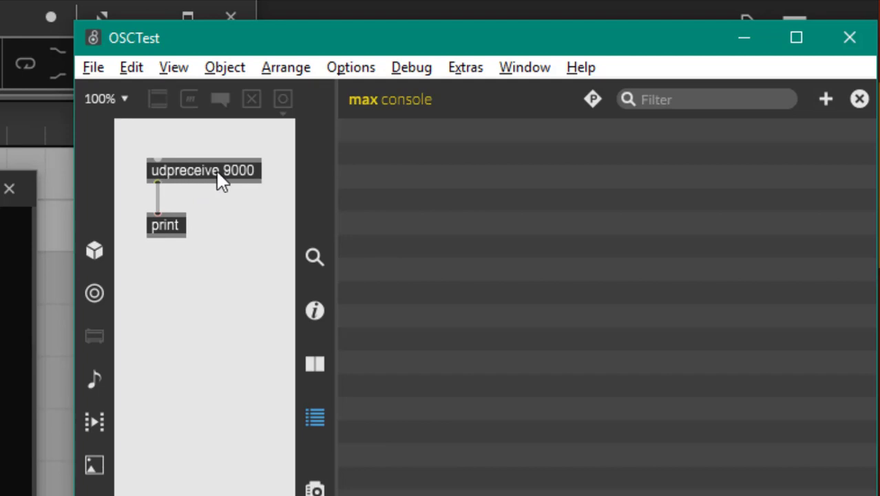
pyautogui.moveTo(237, 186)
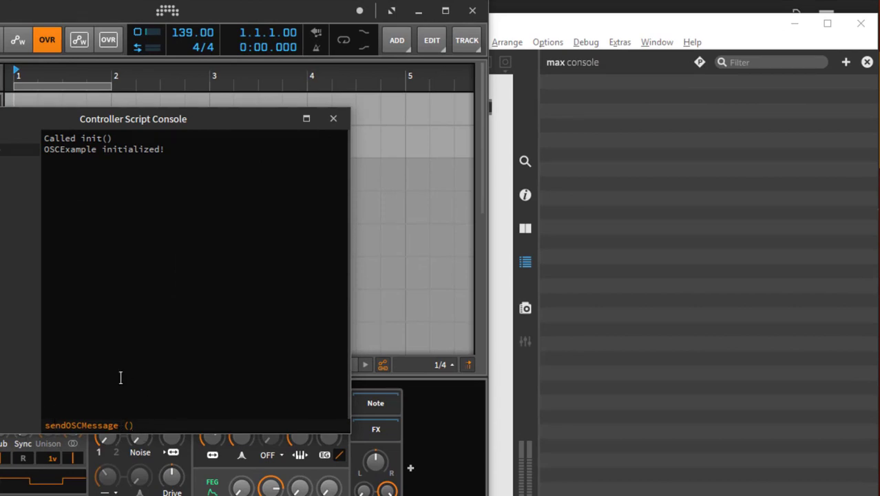
pyautogui.moveTo(198, 314)
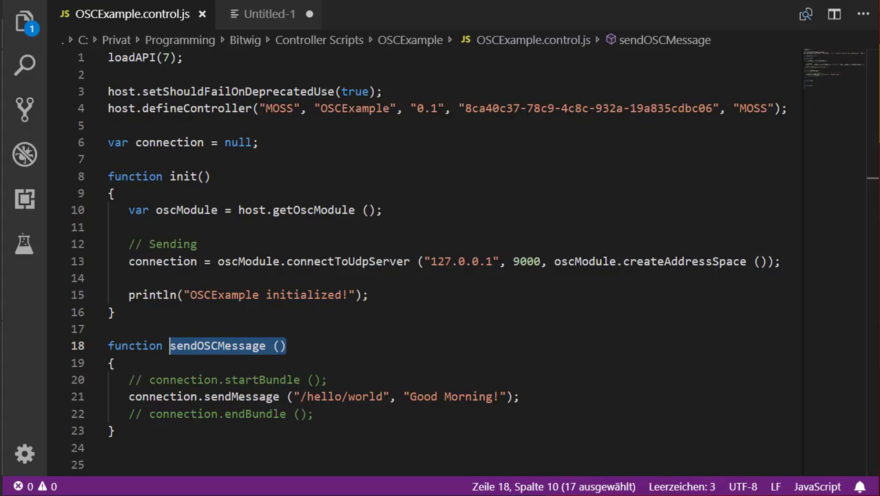
# - Bring the receiving code from Untitled-1 into init(), registering /whatever and a UDP server on 8000
pyautogui.click(269, 14)
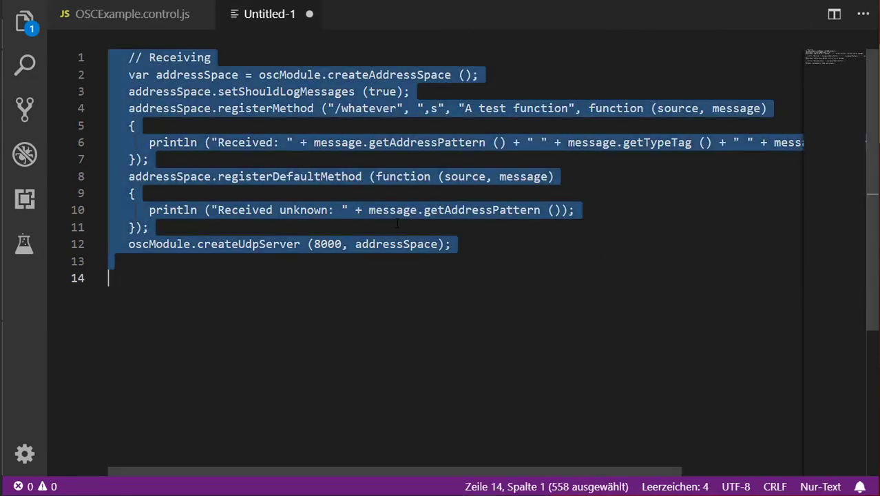
pyautogui.click(133, 14)
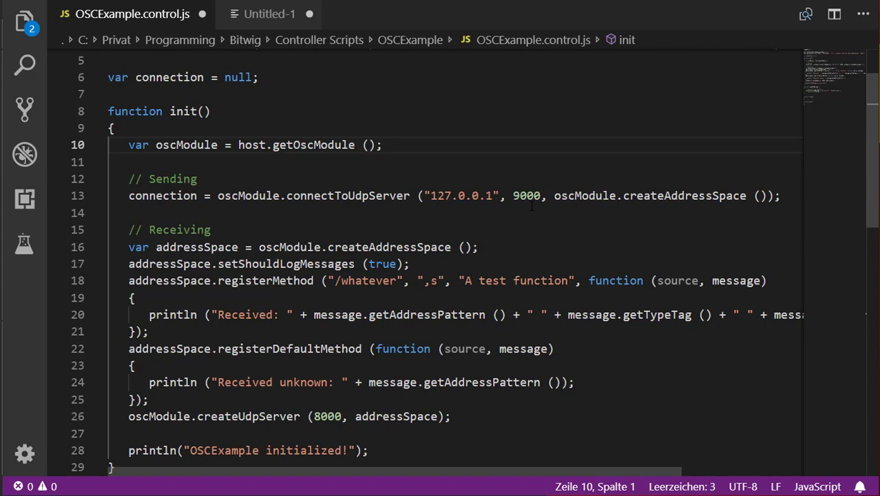
pyautogui.scroll(-3)
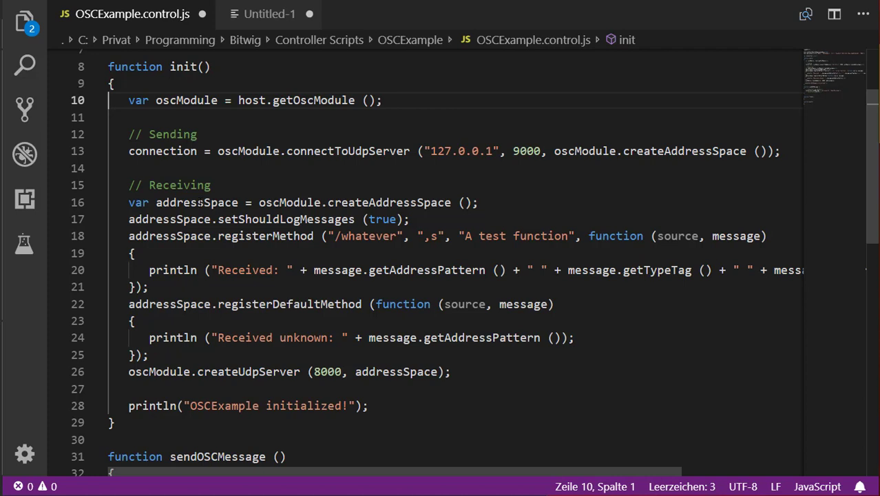
pyautogui.doubleClick(186, 99)
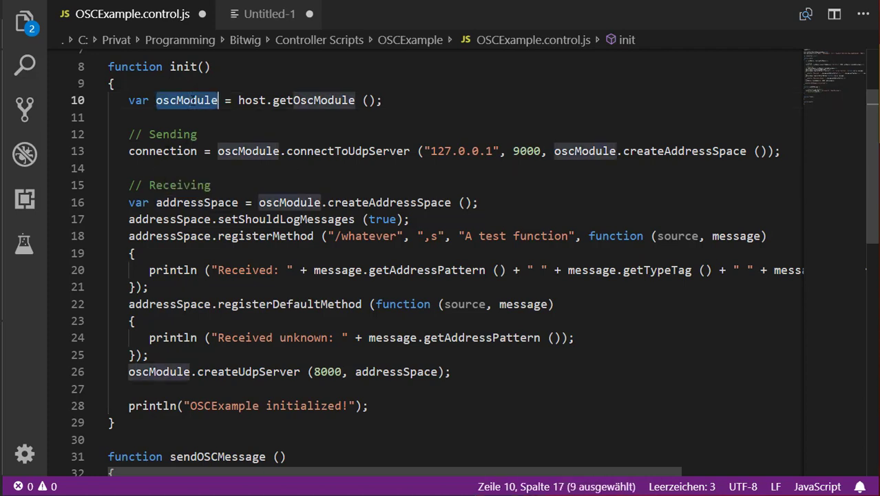
pyautogui.click(392, 202)
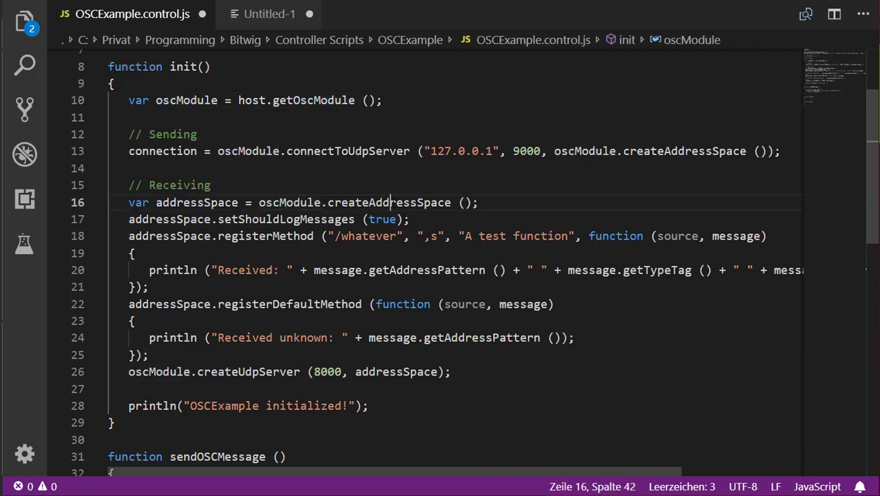
pyautogui.doubleClick(389, 201)
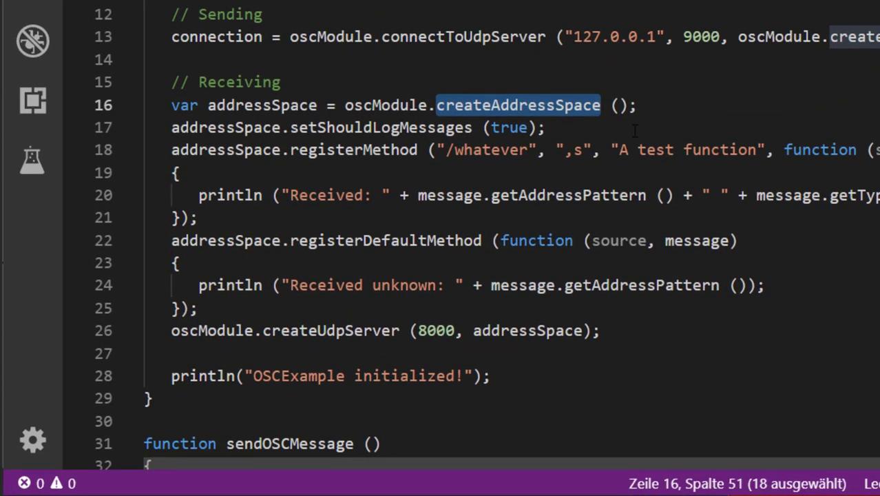
pyautogui.doubleClick(261, 105)
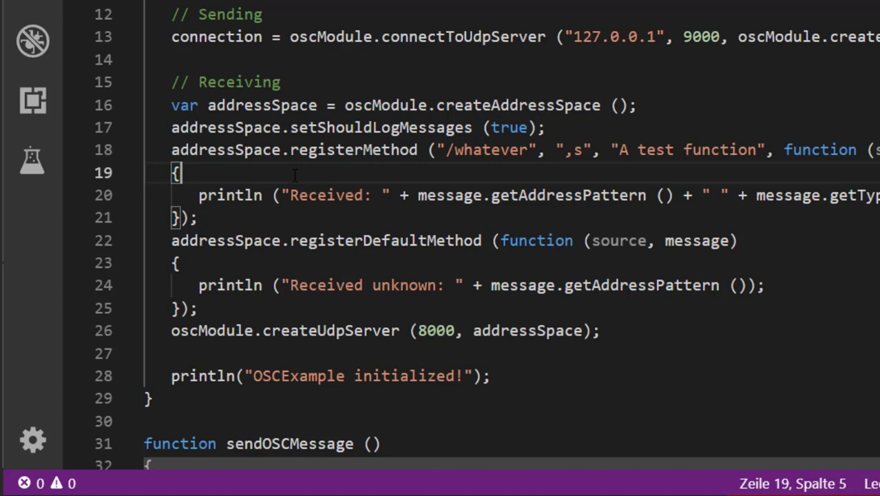
pyautogui.doubleClick(373, 127)
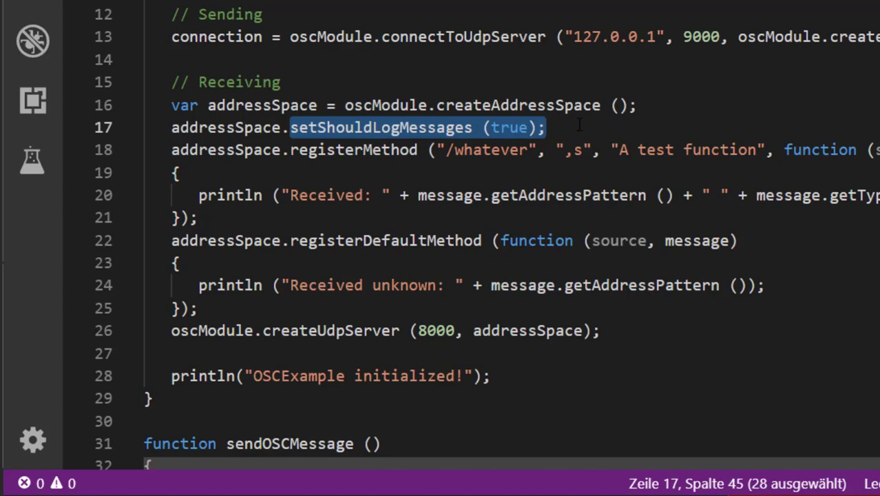
pyautogui.click(545, 127)
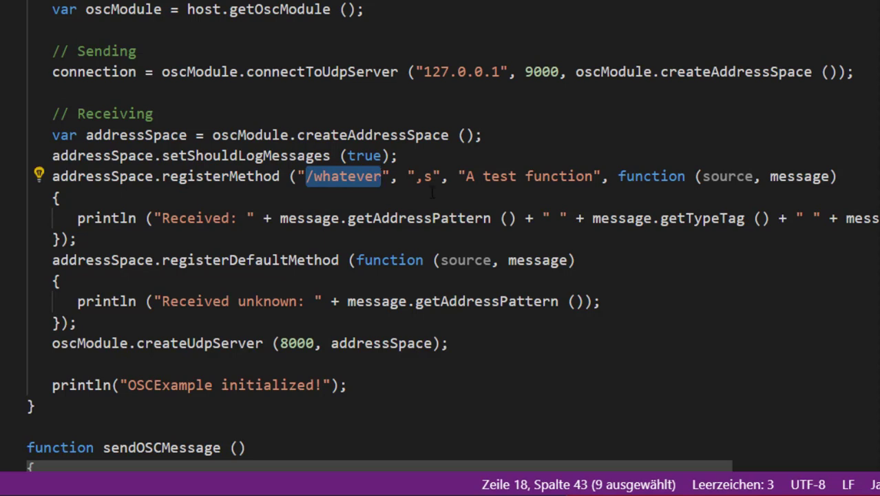
pyautogui.click(425, 176)
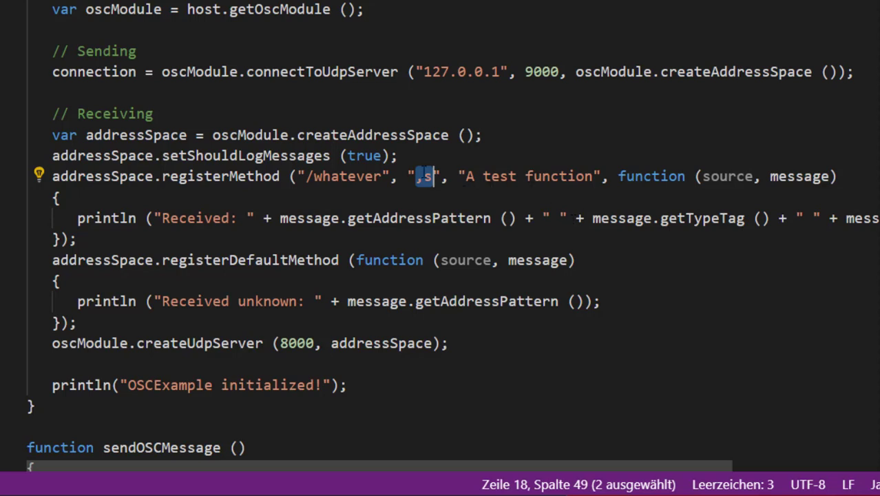
pyautogui.moveTo(420, 217)
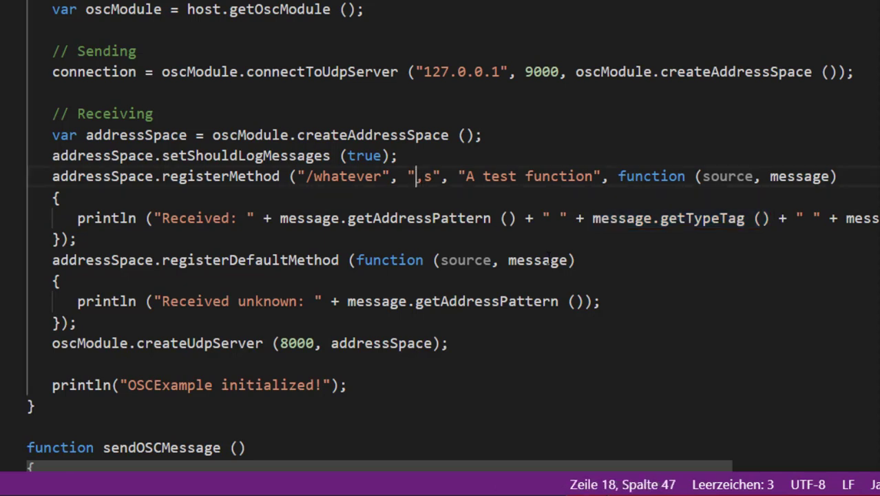
pyautogui.press('Backspace')
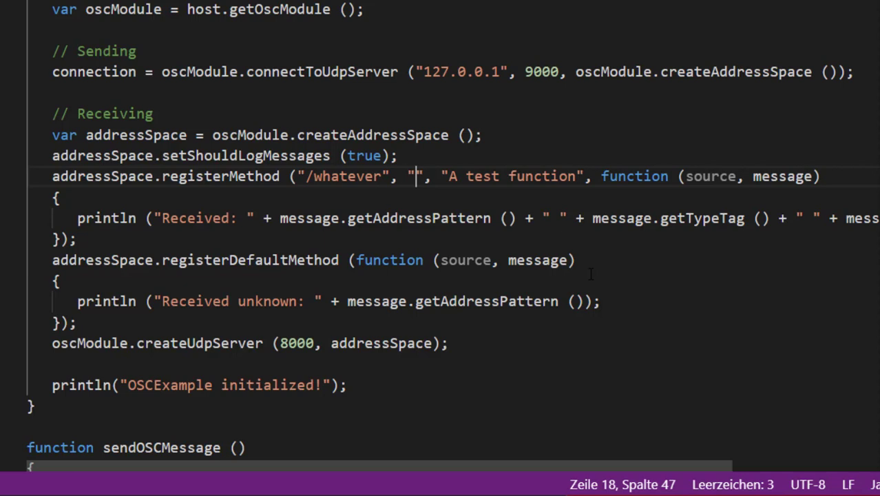
pyautogui.write('*')
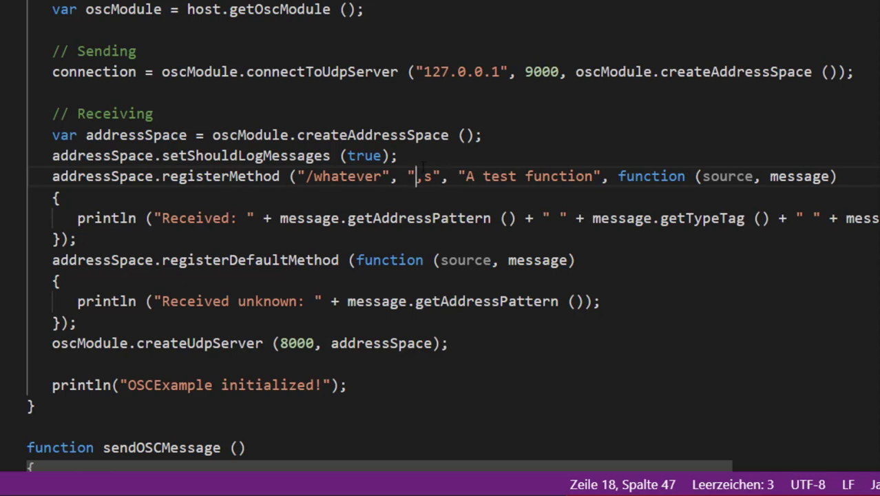
pyautogui.moveTo(467, 176); pyautogui.dragTo(591, 177)
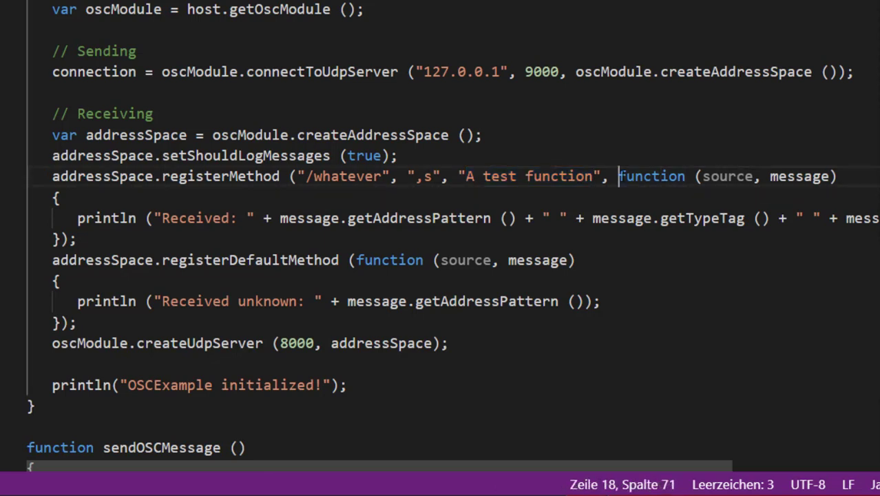
pyautogui.moveTo(619, 176); pyautogui.dragTo(62, 240)
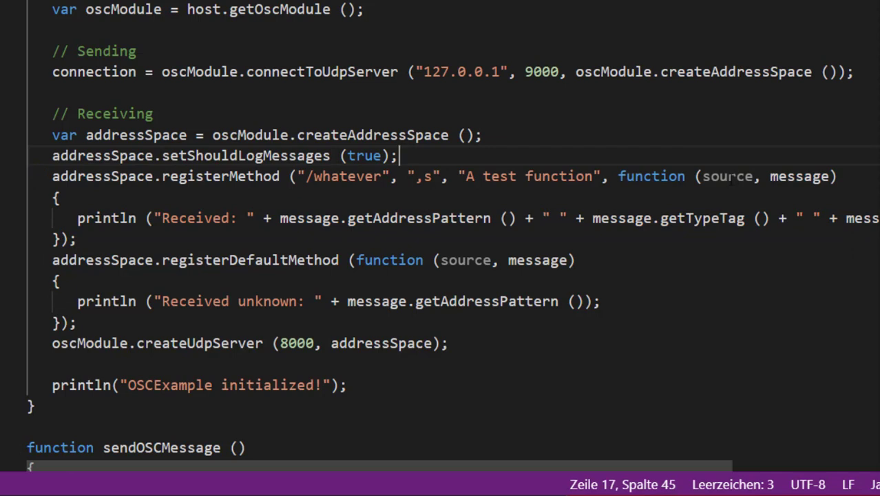
pyautogui.click(727, 176)
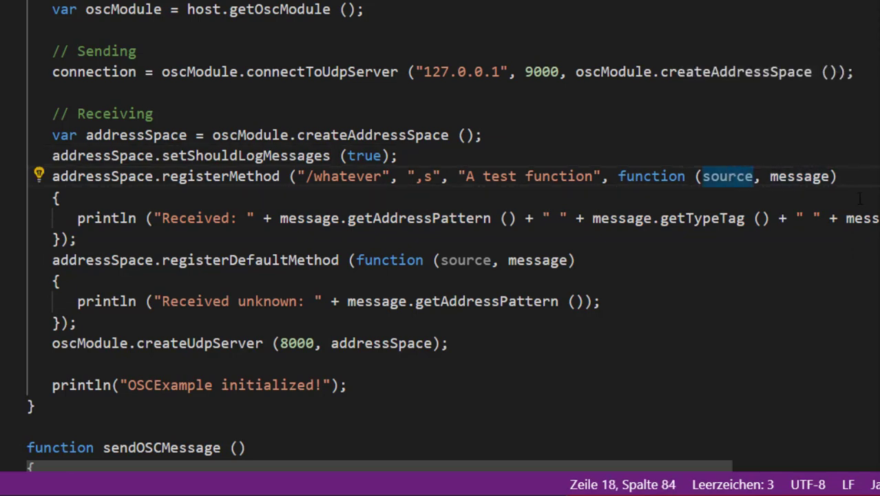
pyautogui.doubleClick(799, 177)
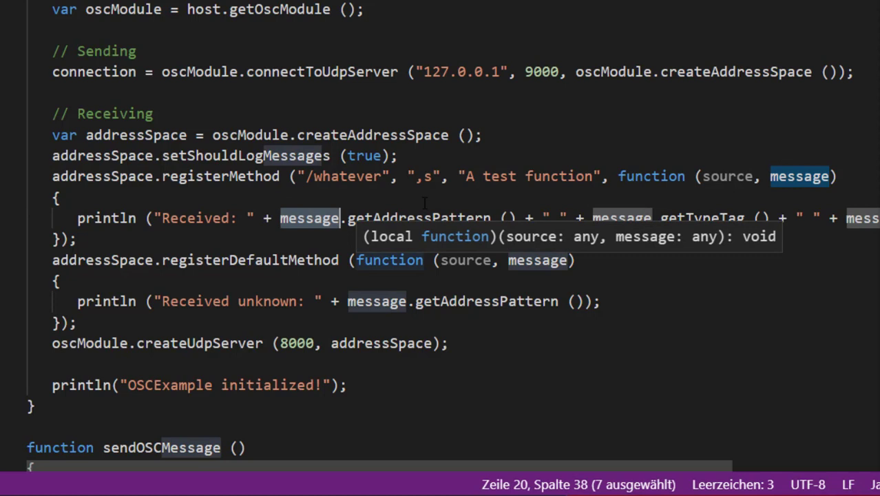
pyautogui.moveTo(730, 298)
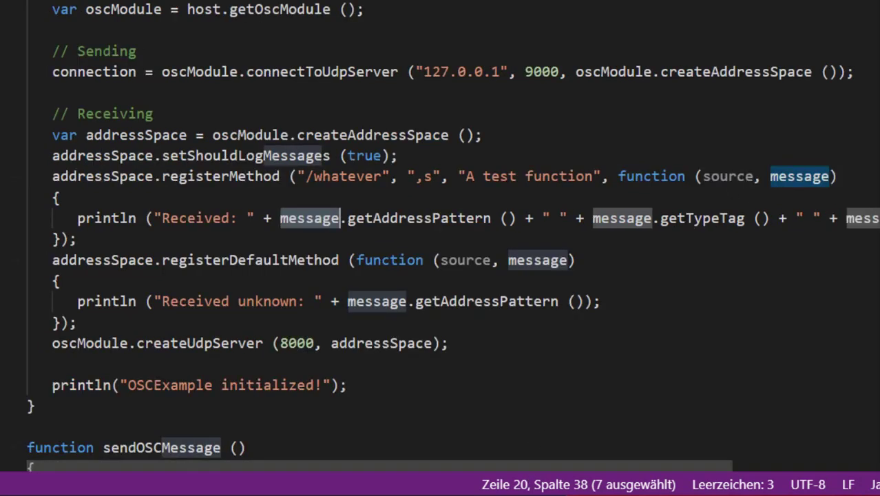
pyautogui.doubleClick(250, 259)
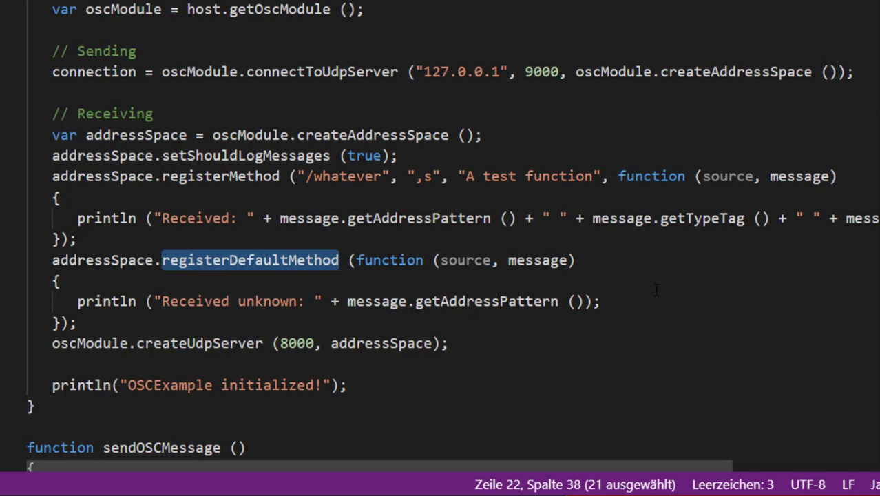
pyautogui.moveTo(254, 199)
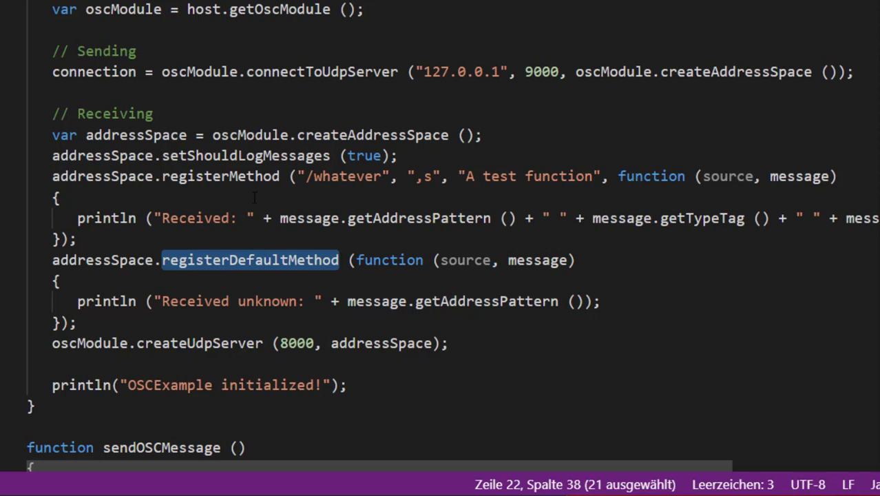
pyautogui.moveTo(311, 284)
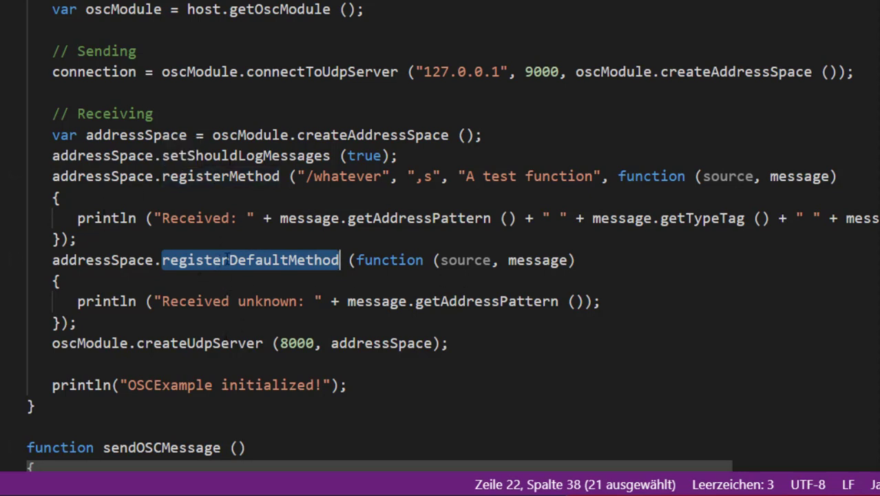
pyautogui.moveTo(536, 259)
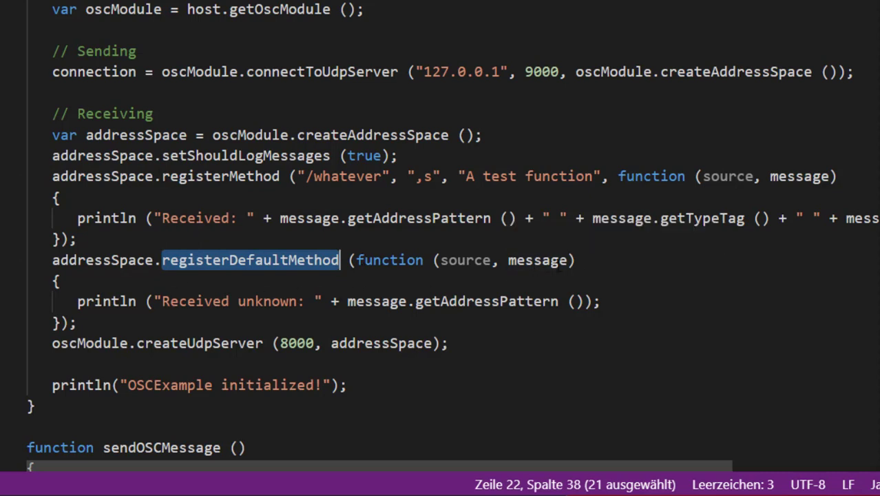
pyautogui.moveTo(538, 259)
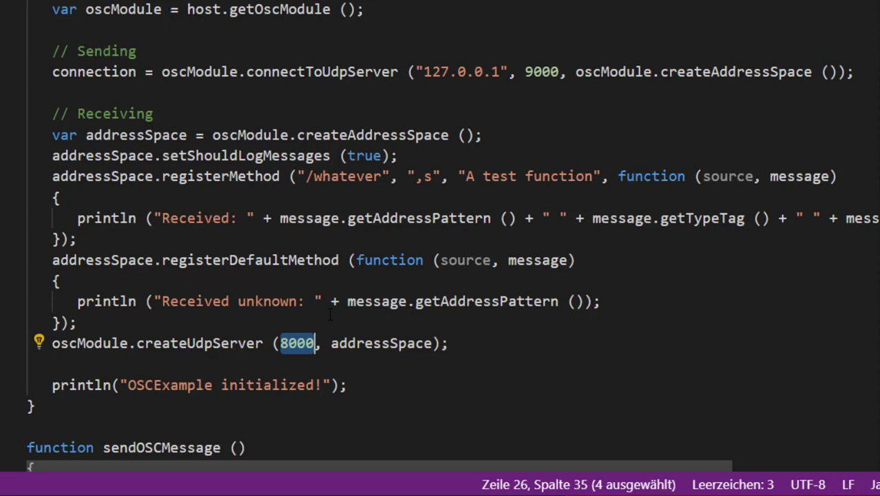
pyautogui.moveTo(385, 379)
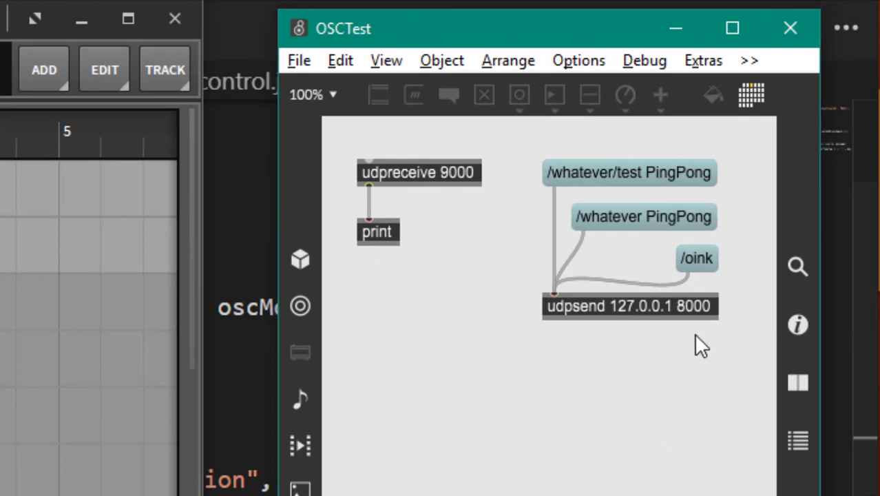
pyautogui.moveTo(510, 314)
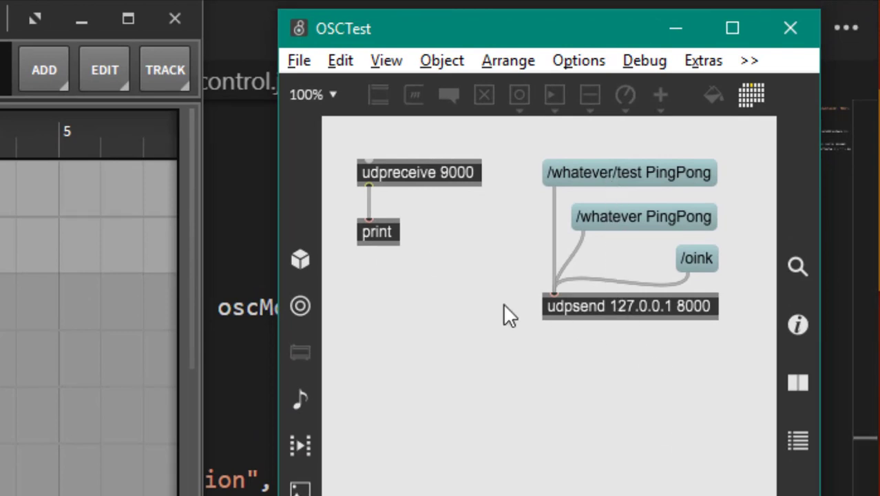
pyautogui.moveTo(622, 315)
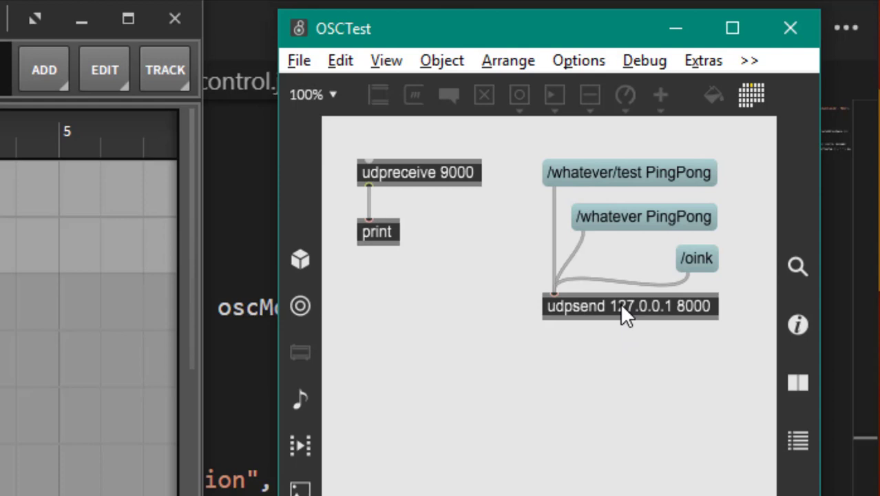
pyautogui.moveTo(700, 315)
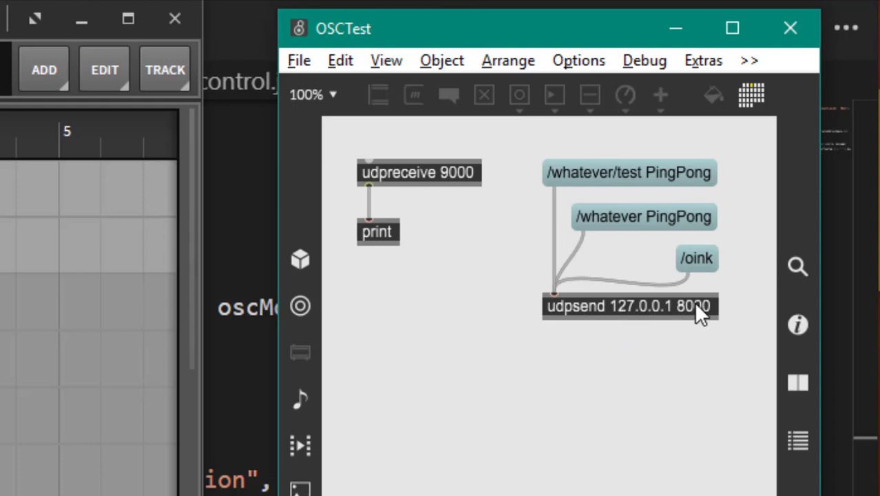
pyautogui.moveTo(617, 315)
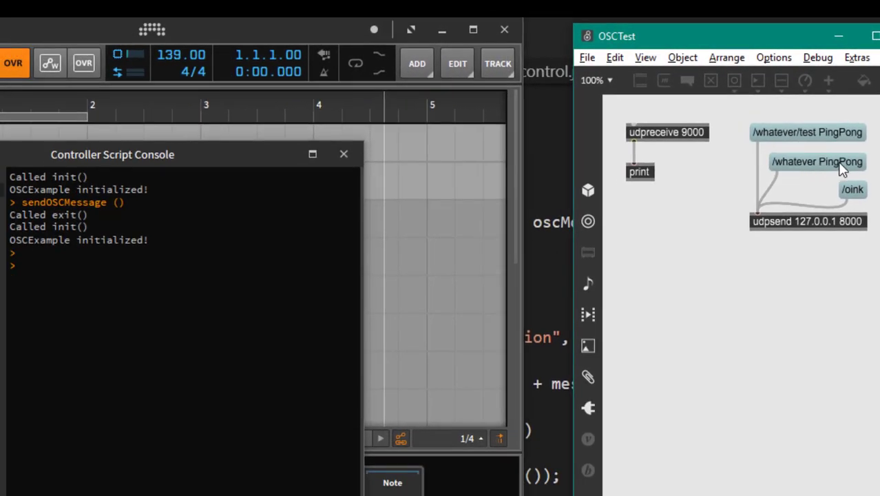
pyautogui.moveTo(839, 171)
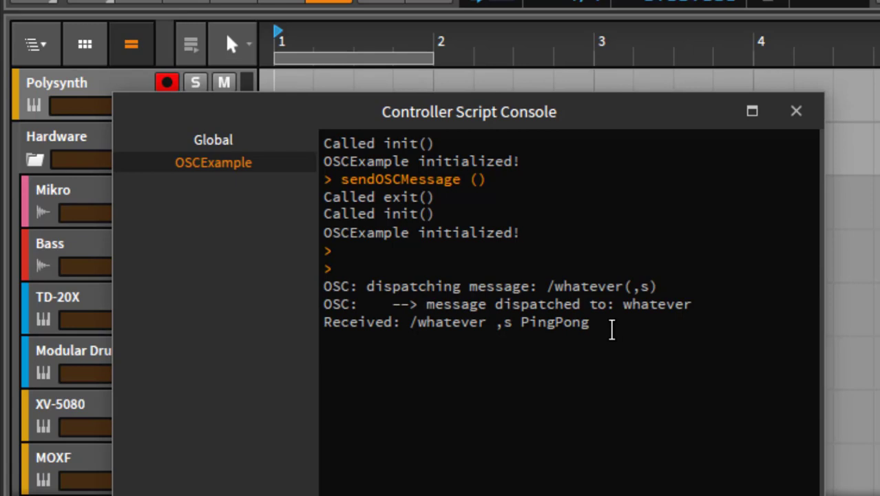
pyautogui.moveTo(389, 285)
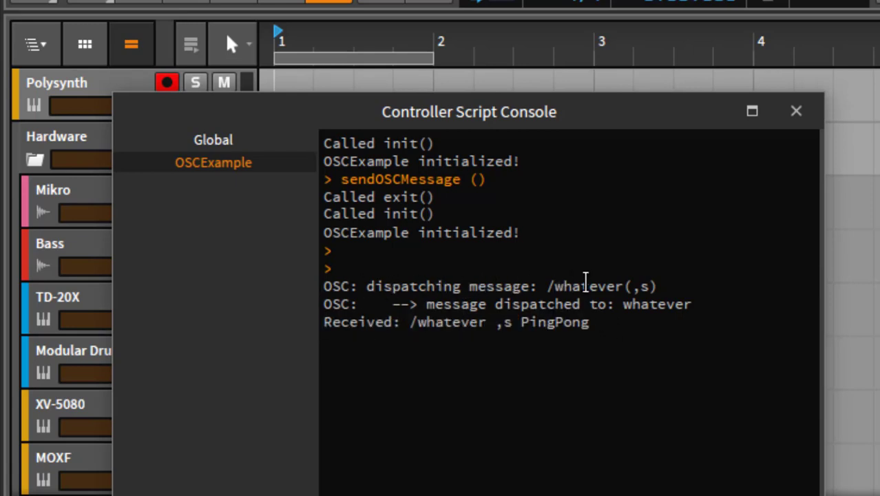
pyautogui.moveTo(508, 322)
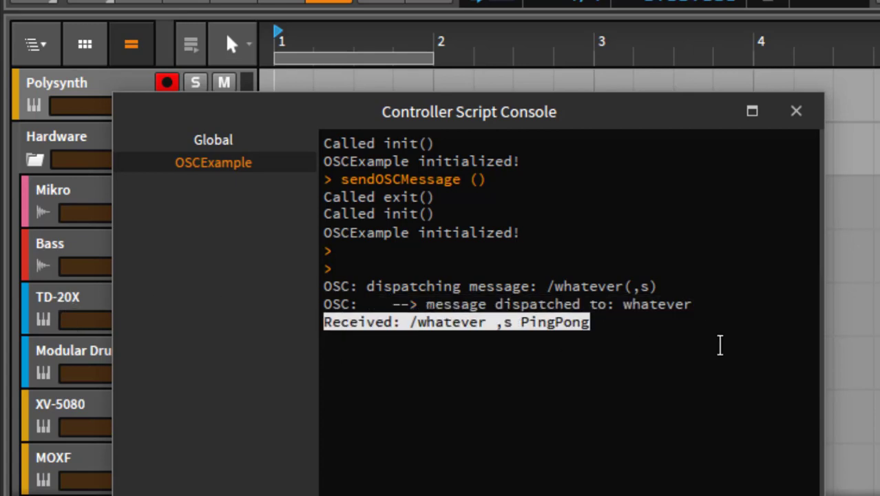
# - Mark the console line showing the received /whatever PingPong message
pyautogui.click(719, 346)
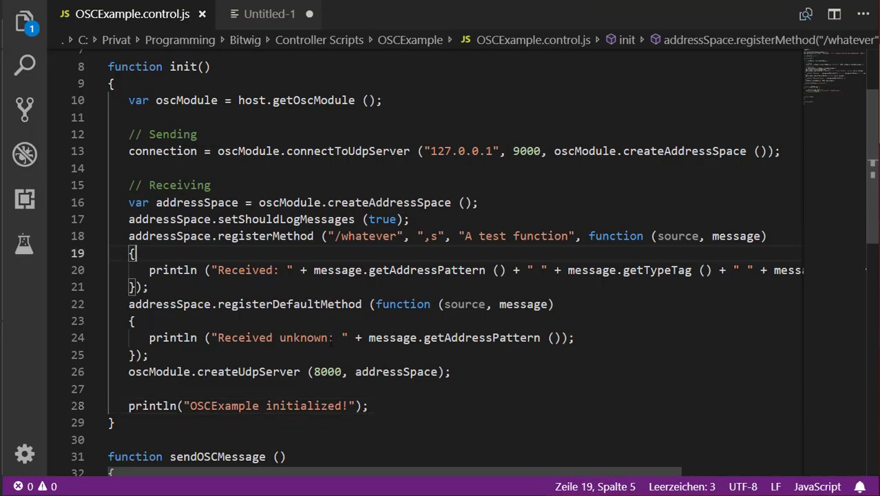
# - Comment out the registerMethod block for /whatever and switch back to Bitwig
pyautogui.press('ctrl+/')
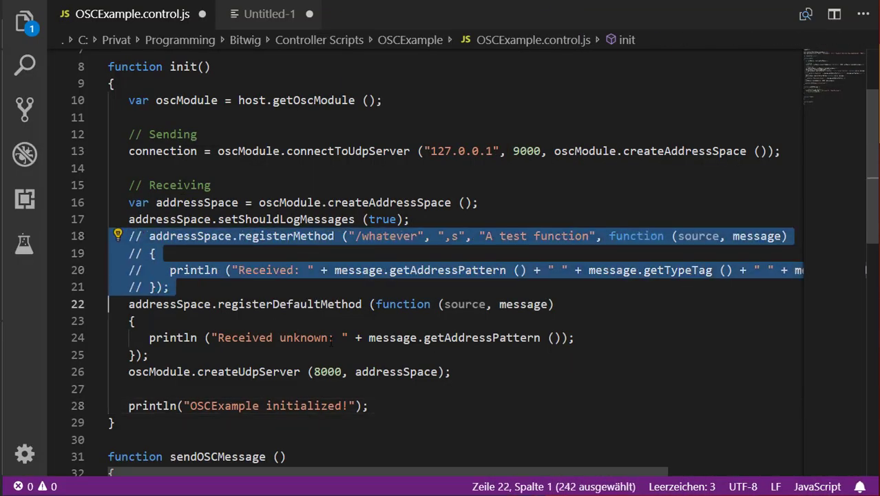
pyautogui.press('alt+tab')
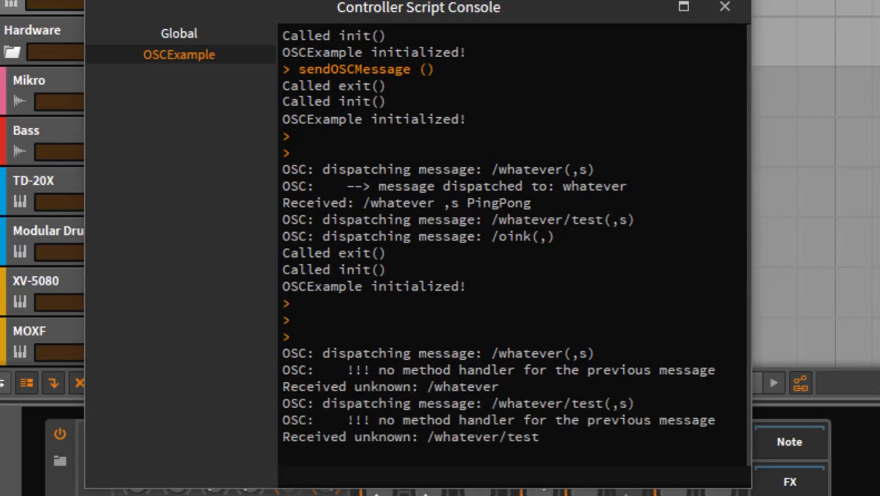
# - Scroll the console to read the unknown-message output for /whatever, /whatever/test and /oink
pyautogui.scroll(-3)
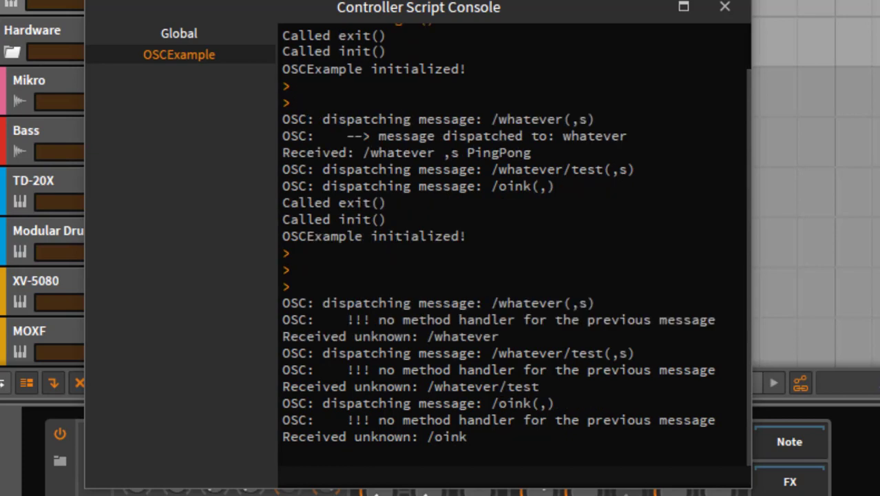
pyautogui.moveTo(483, 438)
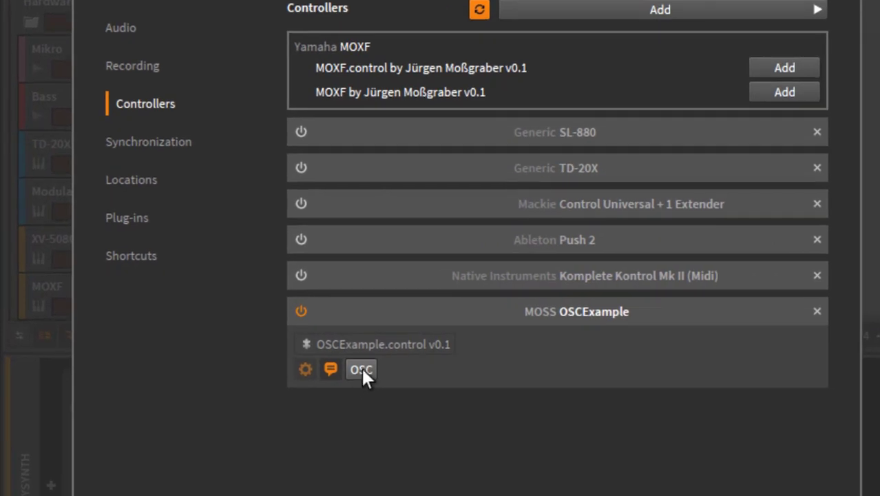
pyautogui.moveTo(361, 369)
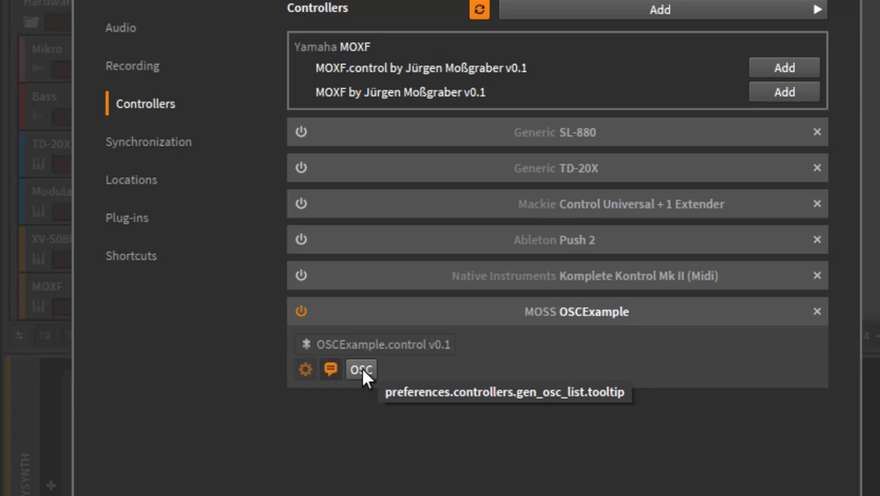
# - Show the OSCExample OSC address space page listing /whatever(,s) described as 'A test function'
pyautogui.click(361, 369)
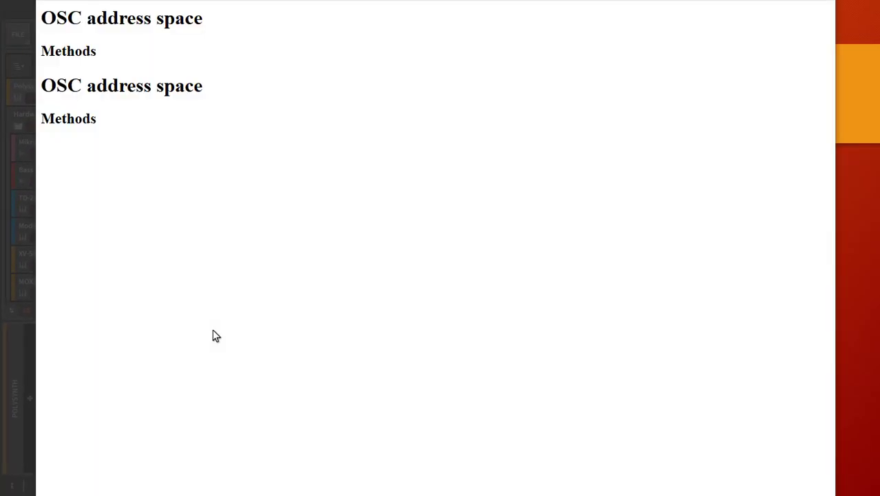
pyautogui.moveTo(214, 295)
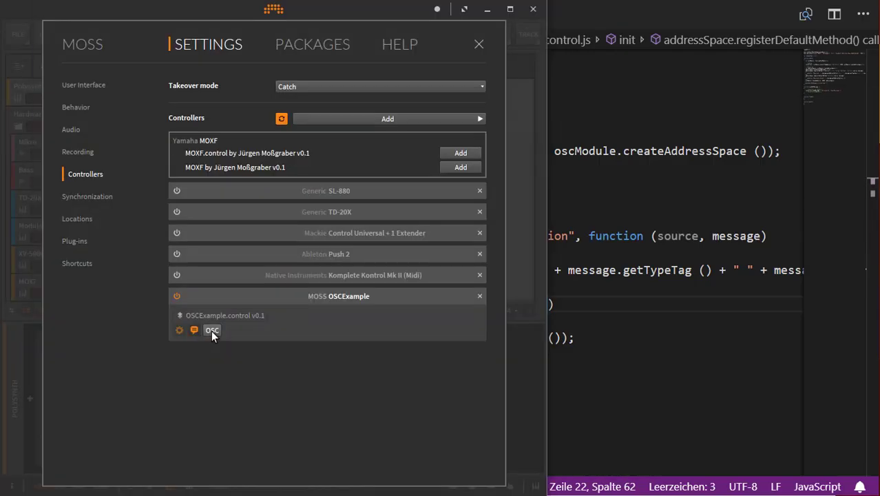
pyautogui.click(212, 331)
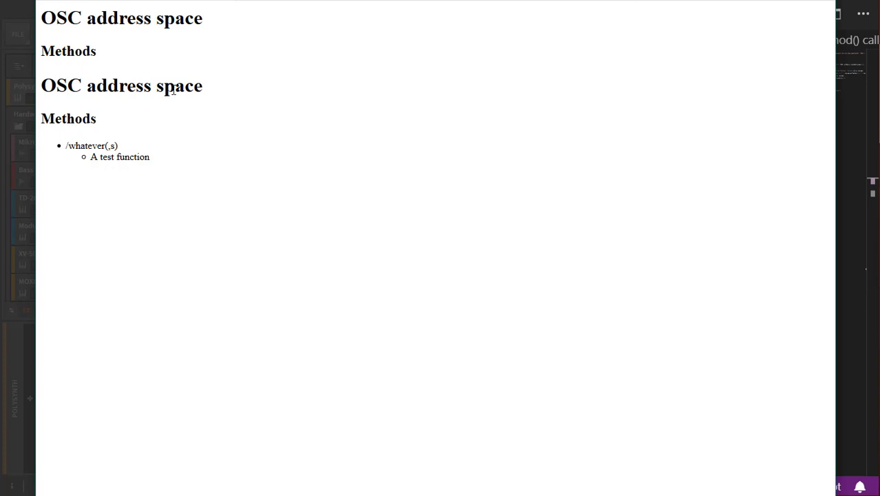
pyautogui.moveTo(156, 148)
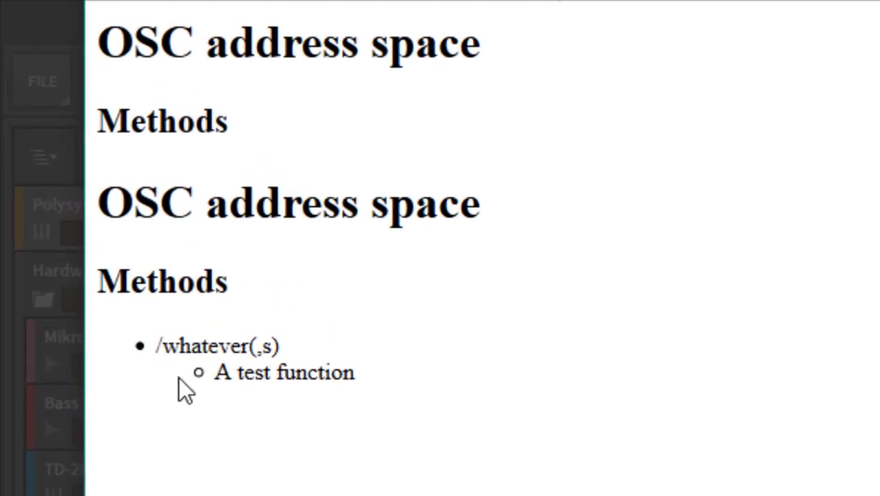
pyautogui.doubleClick(217, 345)
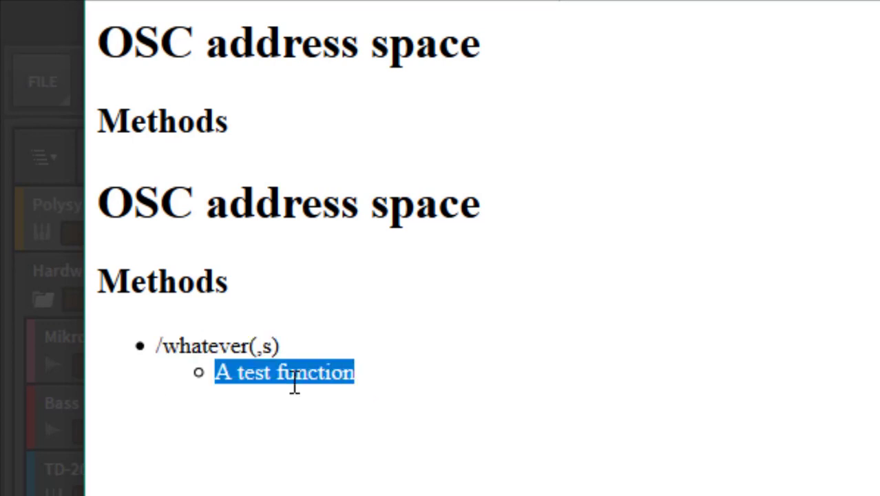
pyautogui.click(316, 441)
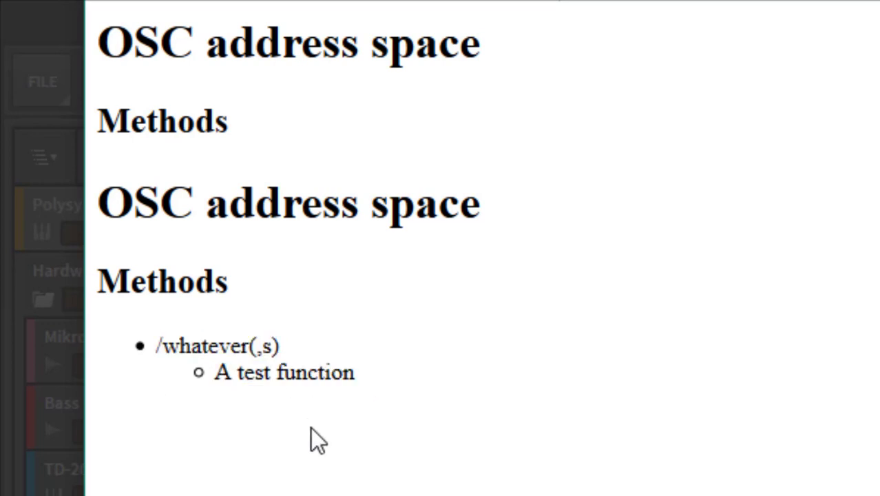